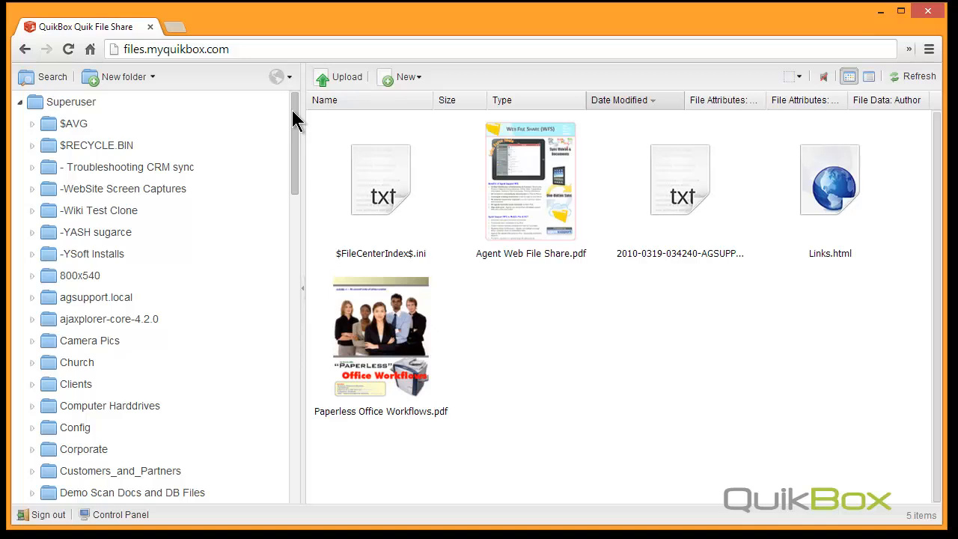
- Scroll the folder tree and bring up sharing actions for Online Partner Resources
{"action": "scroll", "scroll_direction": "down", "scroll_amount": 3}
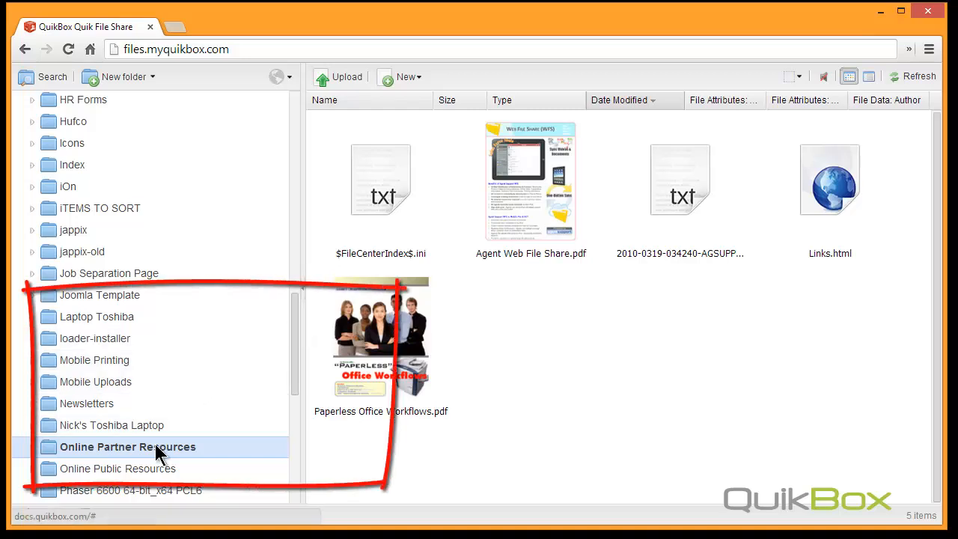
{"action": "right_click", "coordinate": [127, 447]}
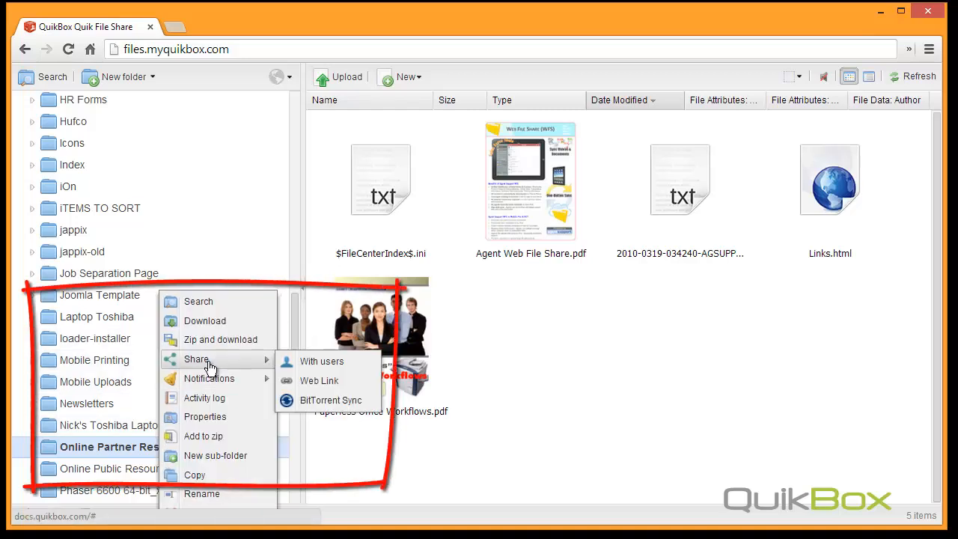
{"action": "mouse_move", "coordinate": [307, 404]}
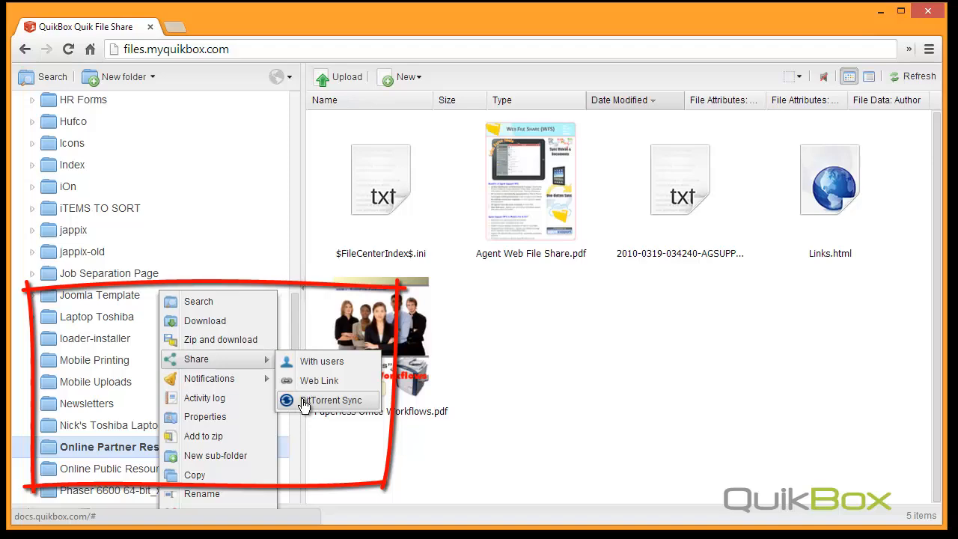
- Show the BitTorrent Sync secrets and select the Full access secret to copy
{"action": "left_click", "coordinate": [328, 401]}
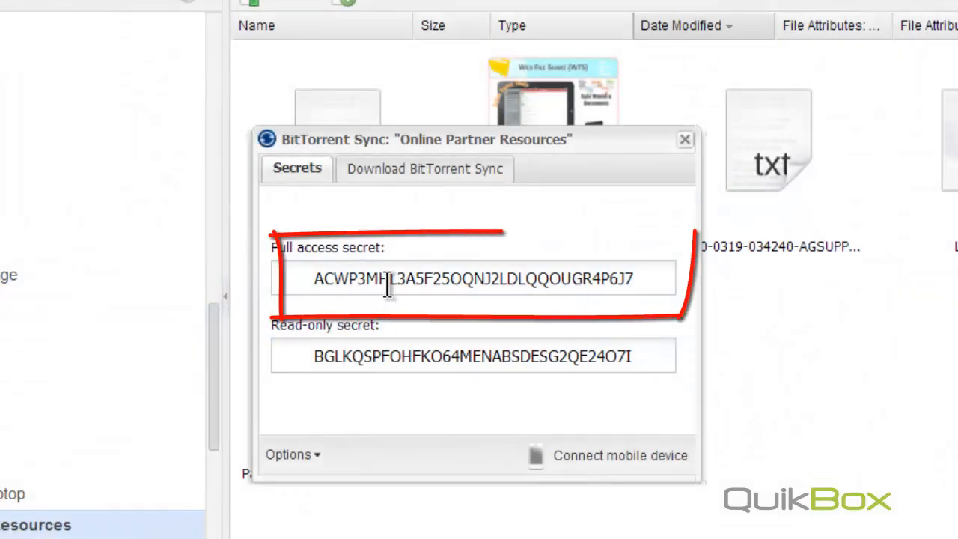
{"action": "triple_click", "coordinate": [472, 278]}
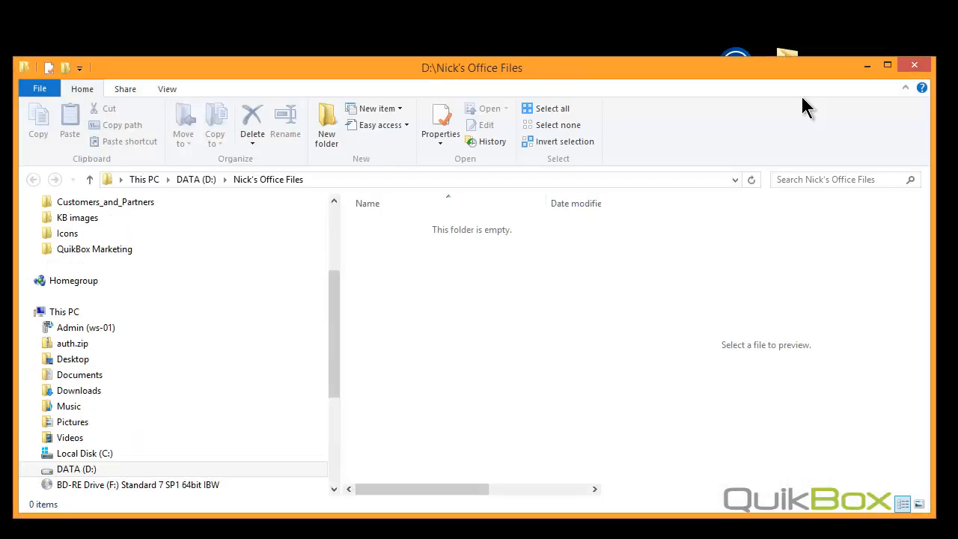
{"action": "mouse_move", "coordinate": [862, 112]}
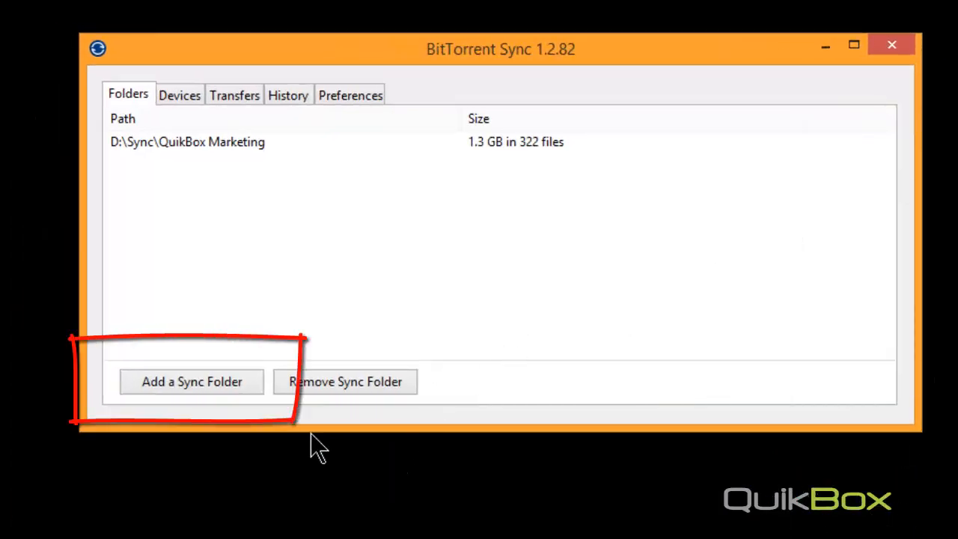
- Add a sync folder with the pasted secret, targeting the office files folder on DATA (D:)
{"action": "left_click", "coordinate": [191, 381]}
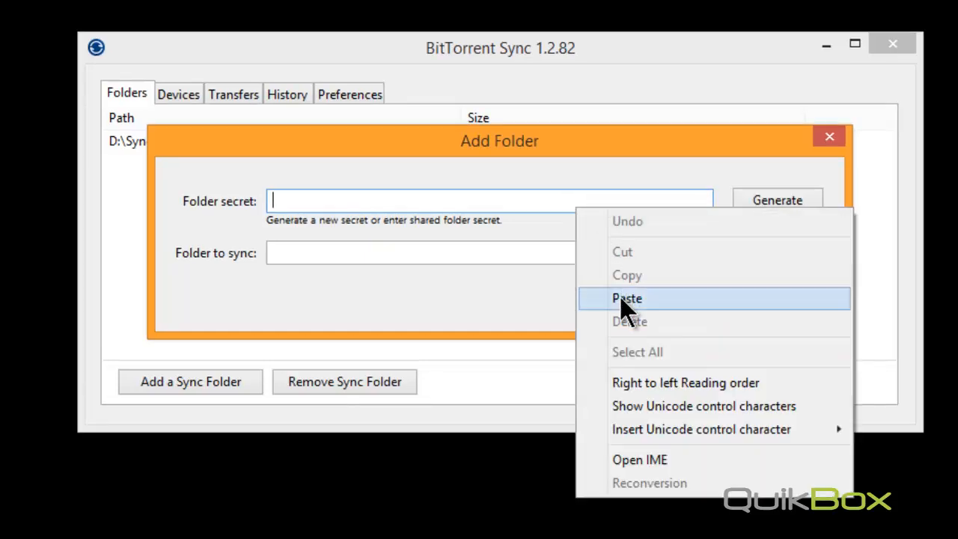
{"action": "left_click", "coordinate": [626, 299]}
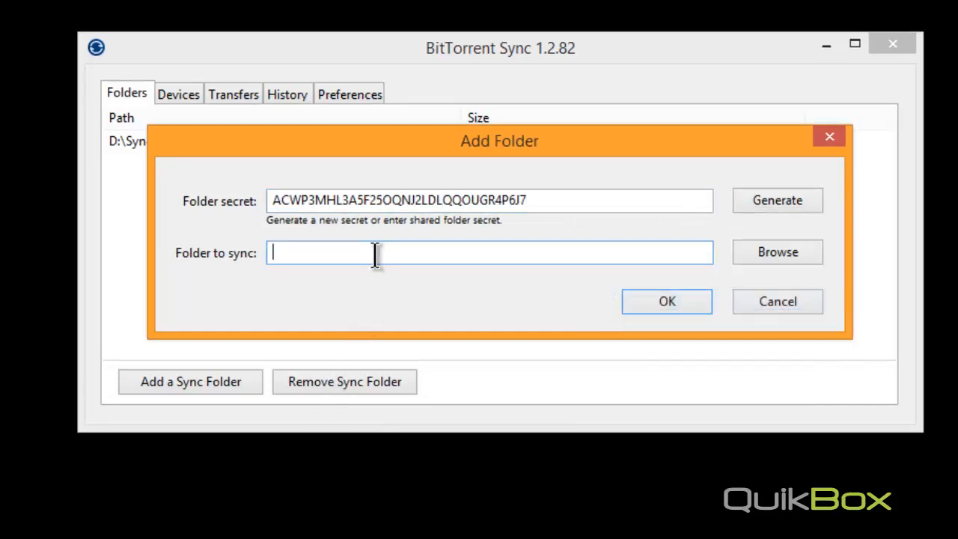
{"action": "left_click", "coordinate": [777, 252]}
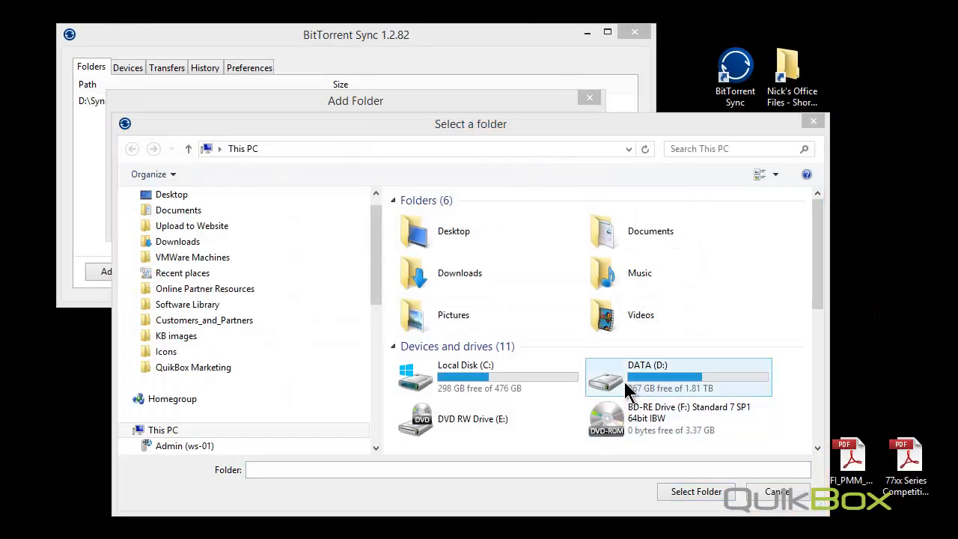
{"action": "double_click", "coordinate": [647, 374]}
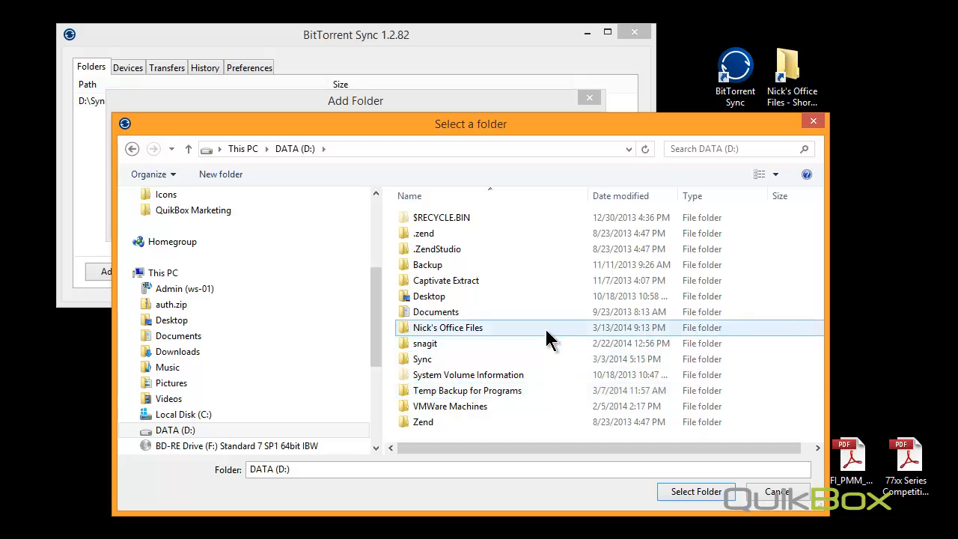
{"action": "left_click", "coordinate": [697, 491]}
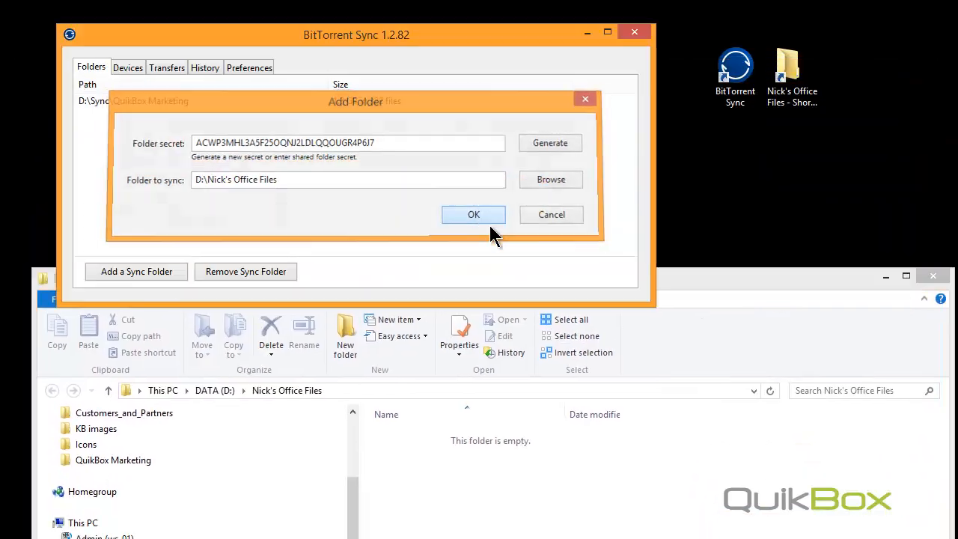
- Confirm the sync folder, then inspect 02 Xerox and Agent Support Forms and go back
{"action": "left_click", "coordinate": [473, 214]}
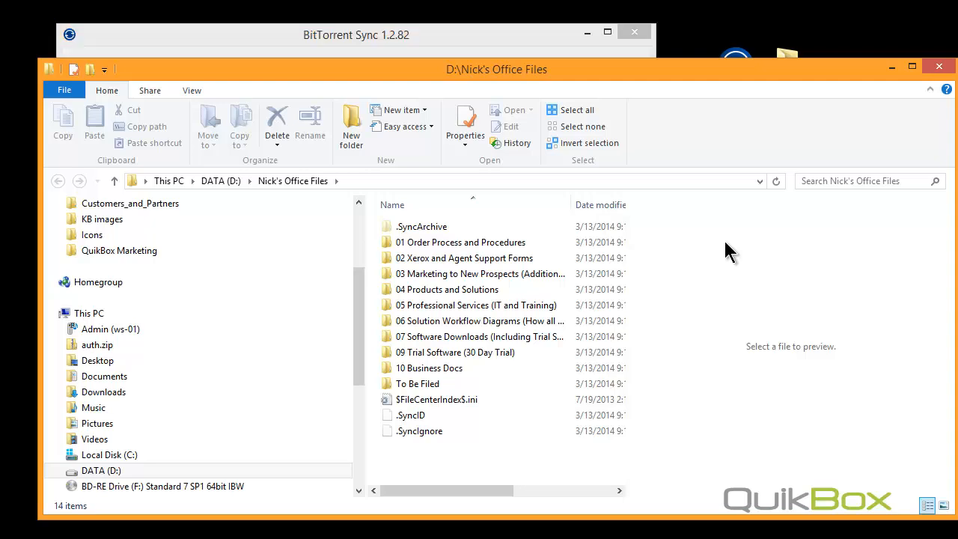
{"action": "double_click", "coordinate": [463, 258]}
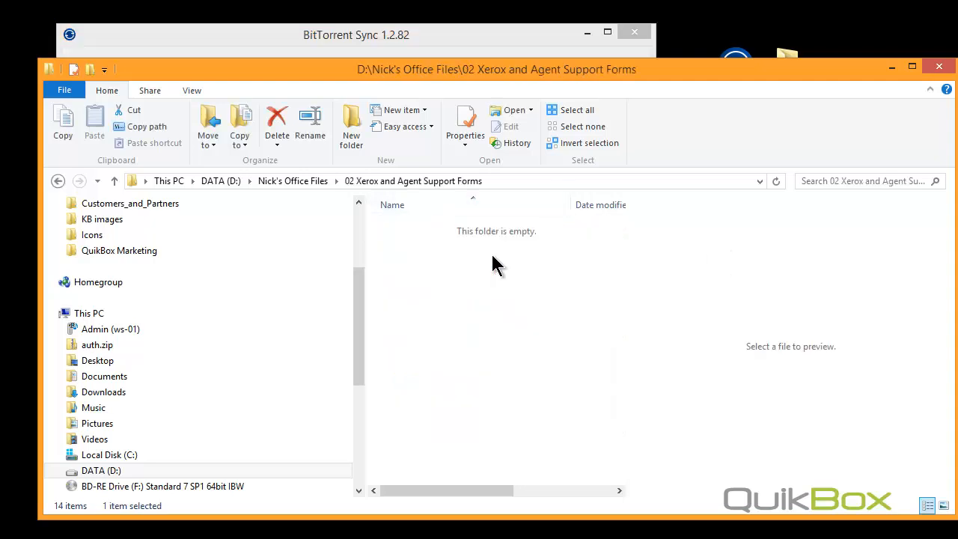
{"action": "left_click", "coordinate": [293, 180]}
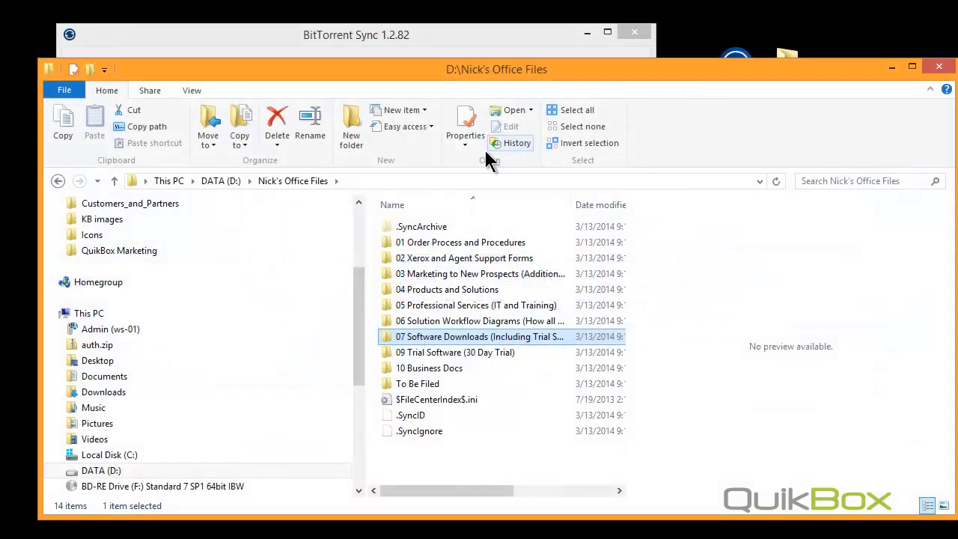
- Create a folder named Test in the synced office files folder and open it
{"action": "left_click", "coordinate": [220, 181]}
{"action": "type", "text": "Test"}
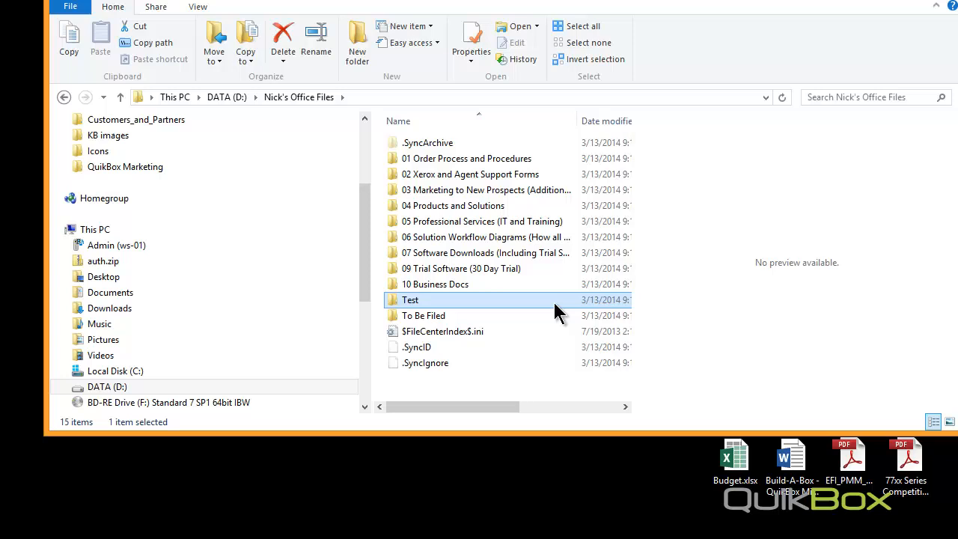
{"action": "double_click", "coordinate": [412, 299]}
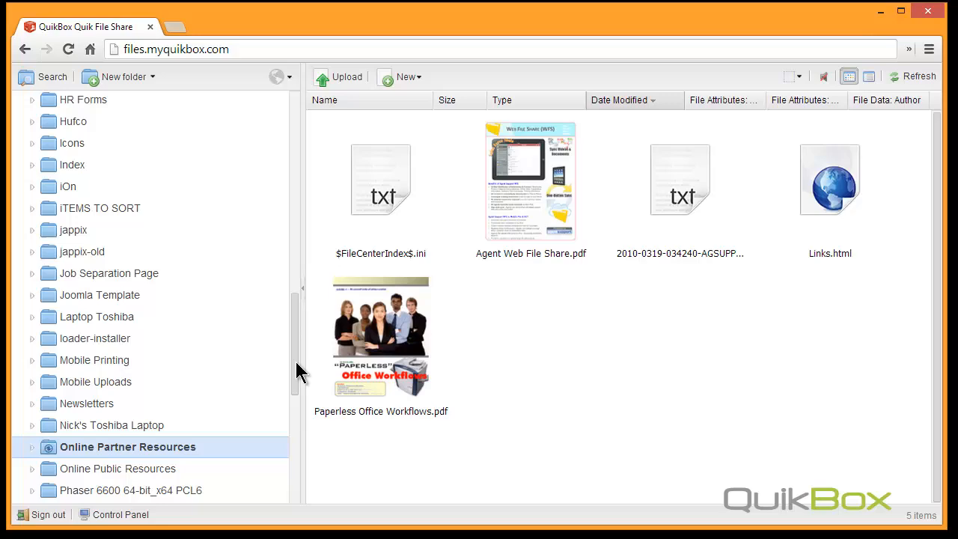
- Expand Online Partner Resources, open its Test folder, and select Budget.xlsx
{"action": "scroll", "scroll_direction": "down", "scroll_amount": 3}
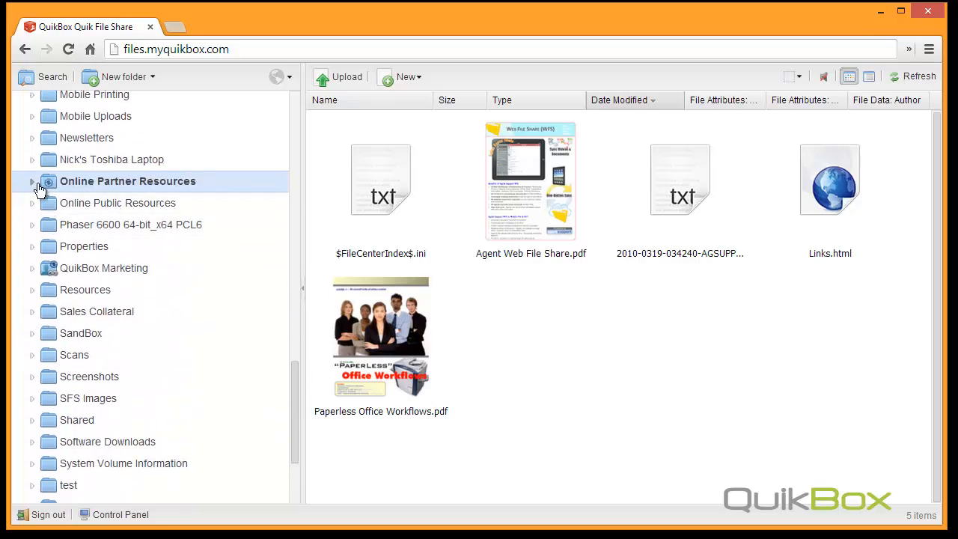
{"action": "left_click", "coordinate": [32, 181]}
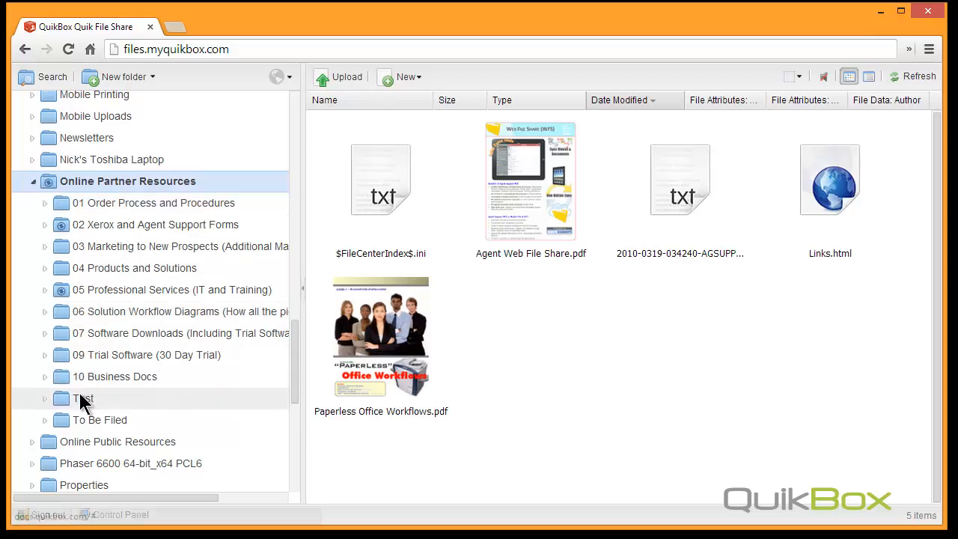
{"action": "left_click", "coordinate": [83, 398]}
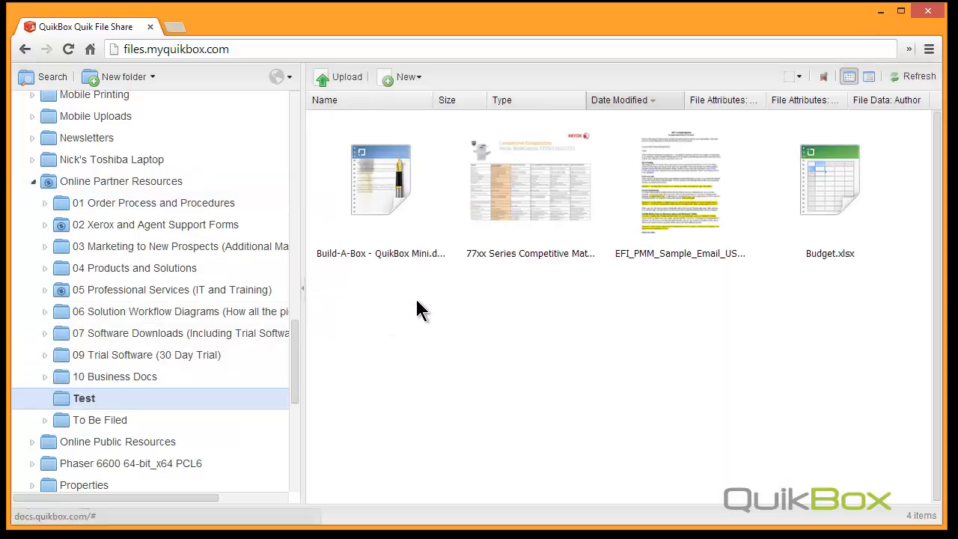
{"action": "left_click", "coordinate": [829, 180]}
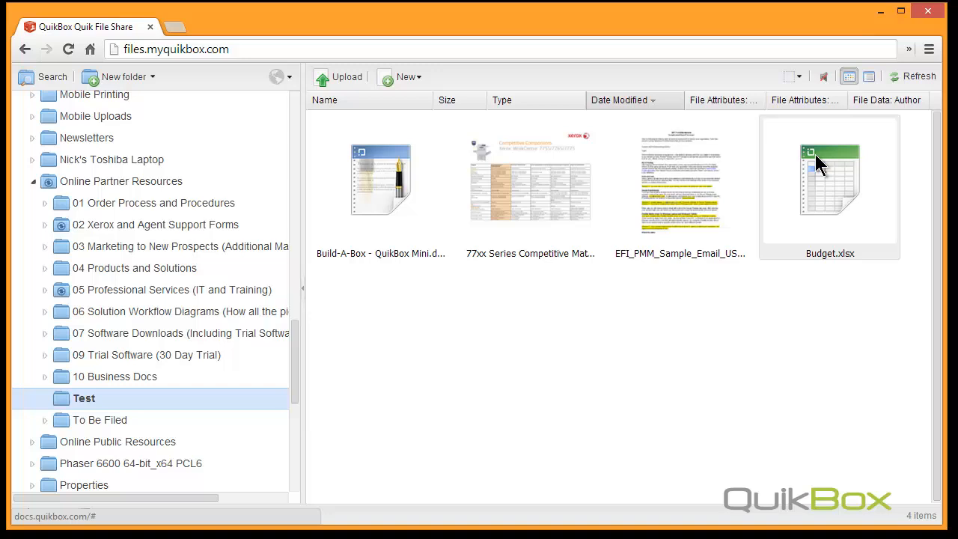